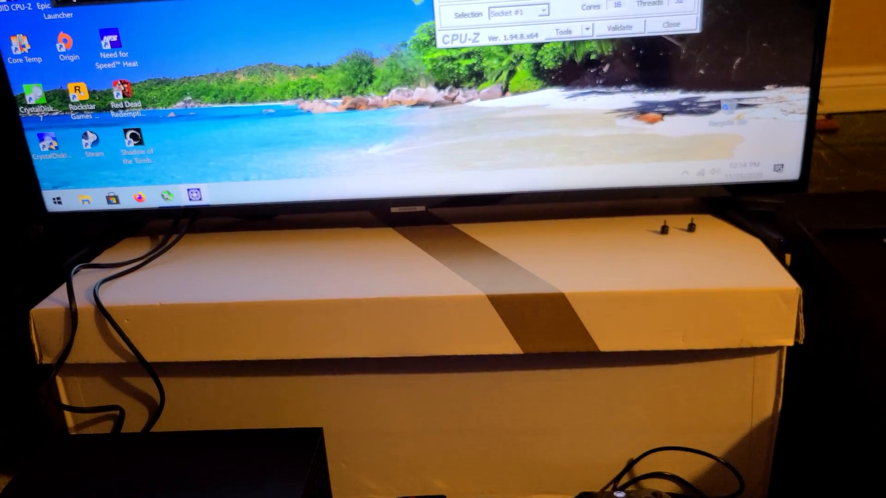
# Step: Bring up the Start menu listing installed apps and pinned tiles, including 3DMark
pyautogui.click(56, 200)
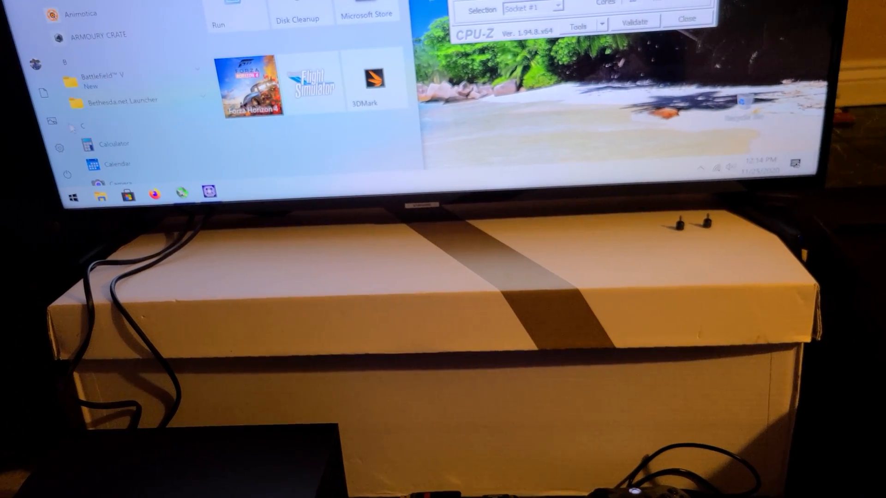